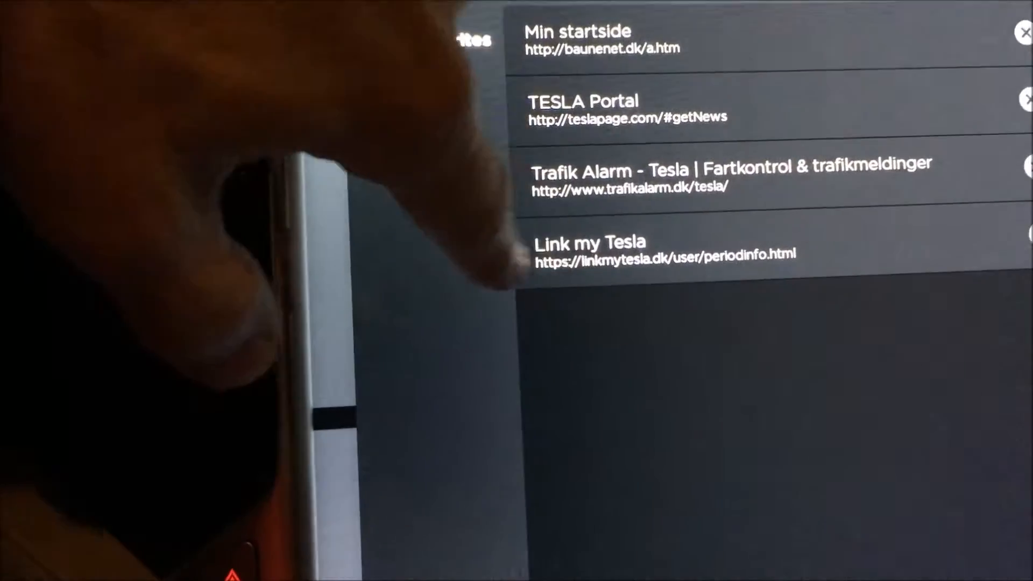
# - Launch the Link My Tesla site from the browser favourites
pyautogui.click(590, 250)
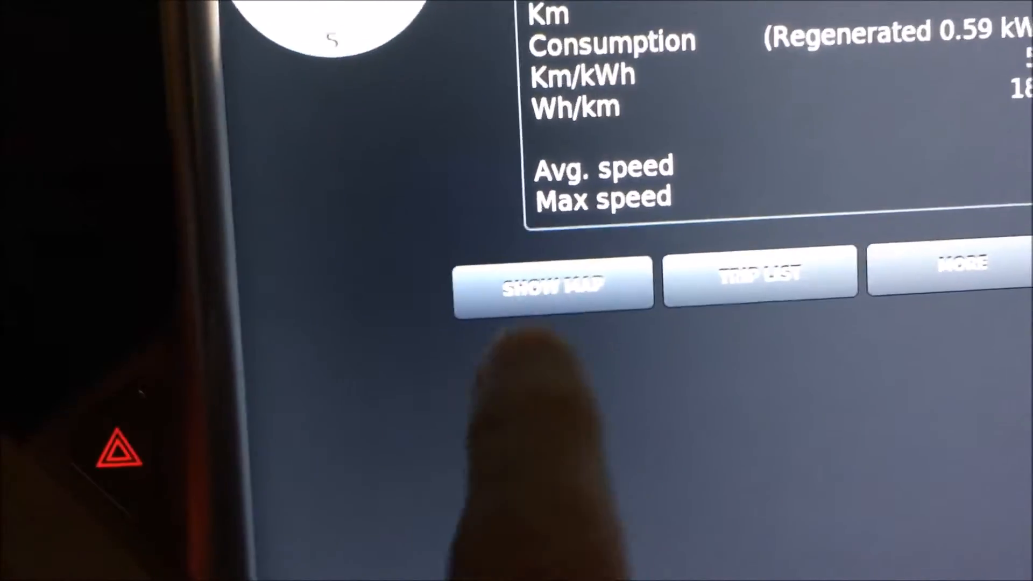
pyautogui.click(560, 283)
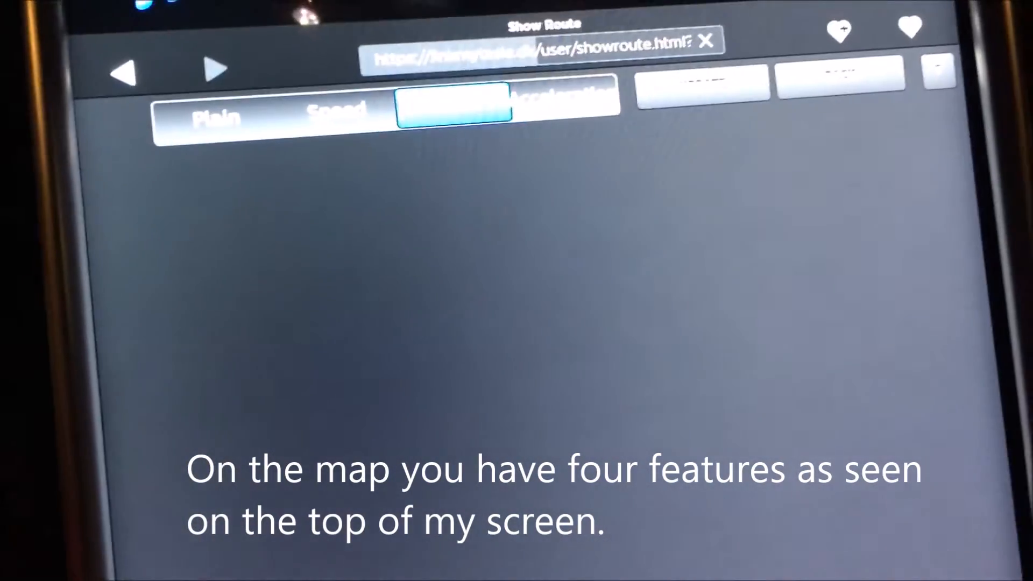
pyautogui.click(453, 106)
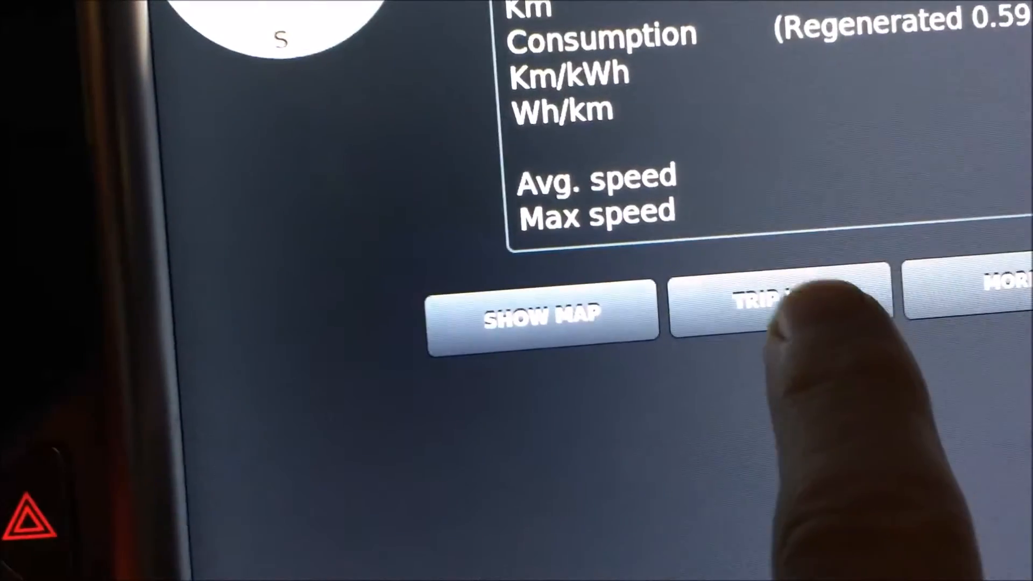
# - Go to the trip list on the way to the site's main menu
pyautogui.click(774, 307)
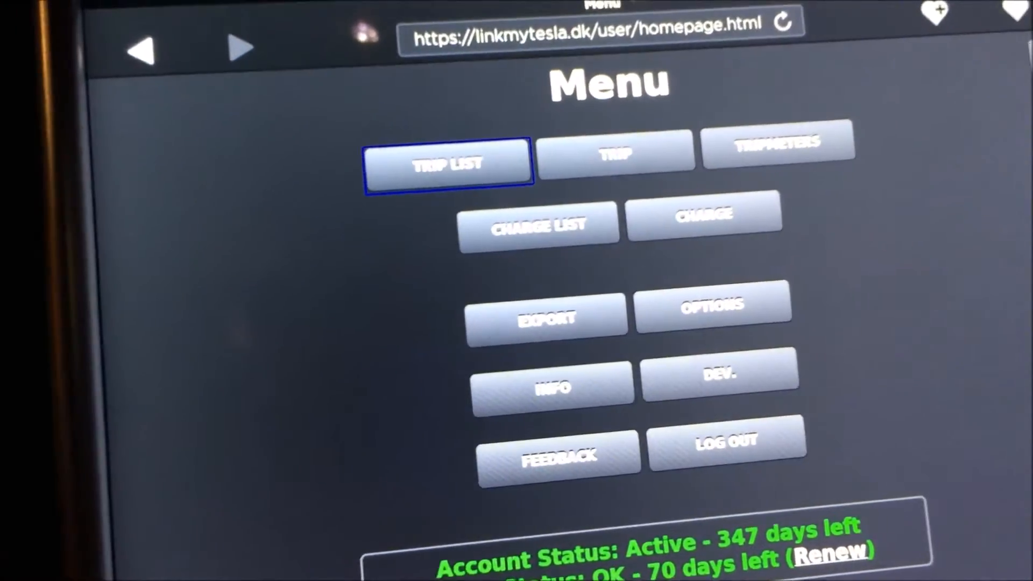
# - From the trip list, bring up one recorded trip's summary with consumption and speed figures
pyautogui.click(448, 161)
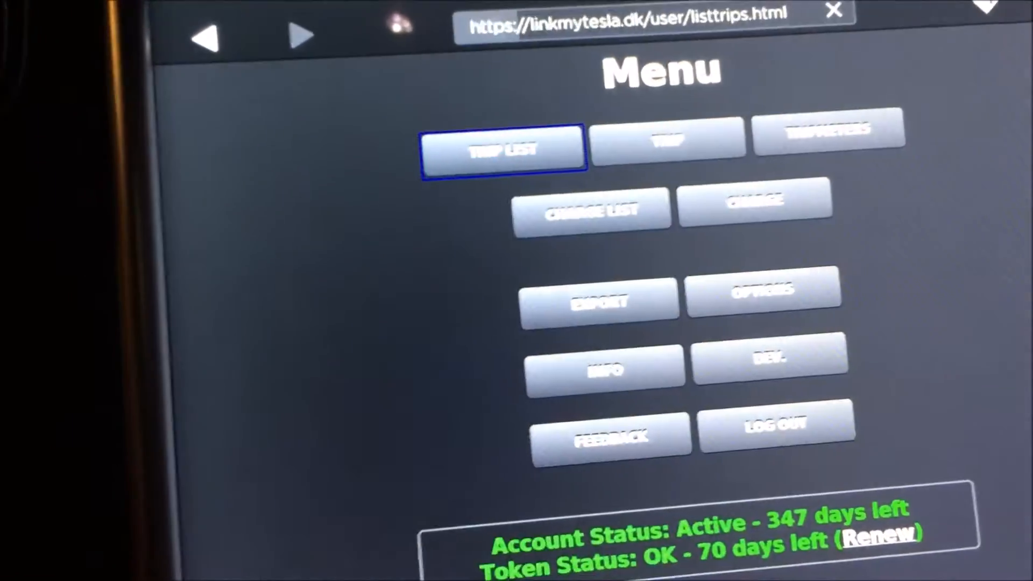
pyautogui.click(503, 149)
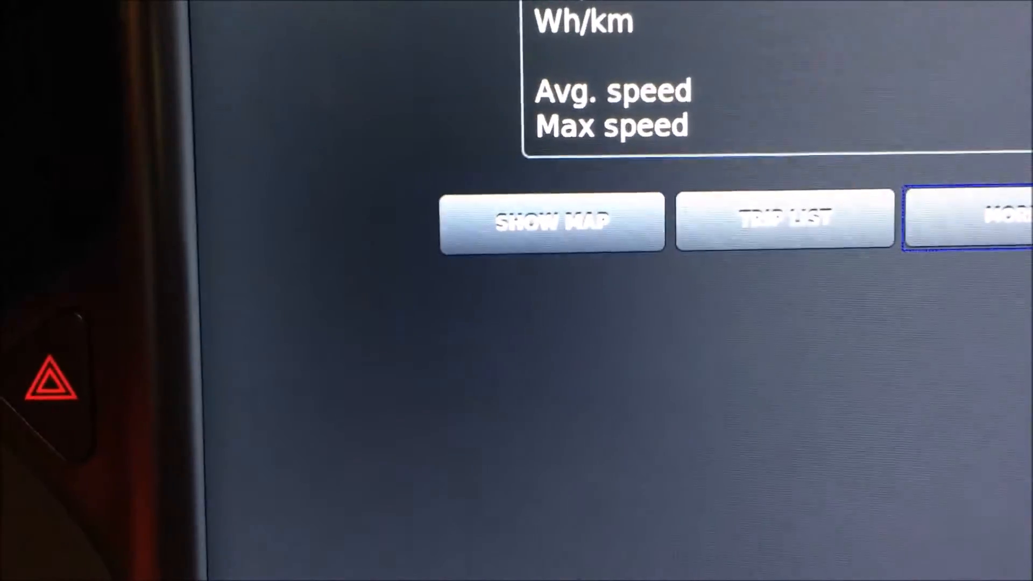
pyautogui.click(988, 221)
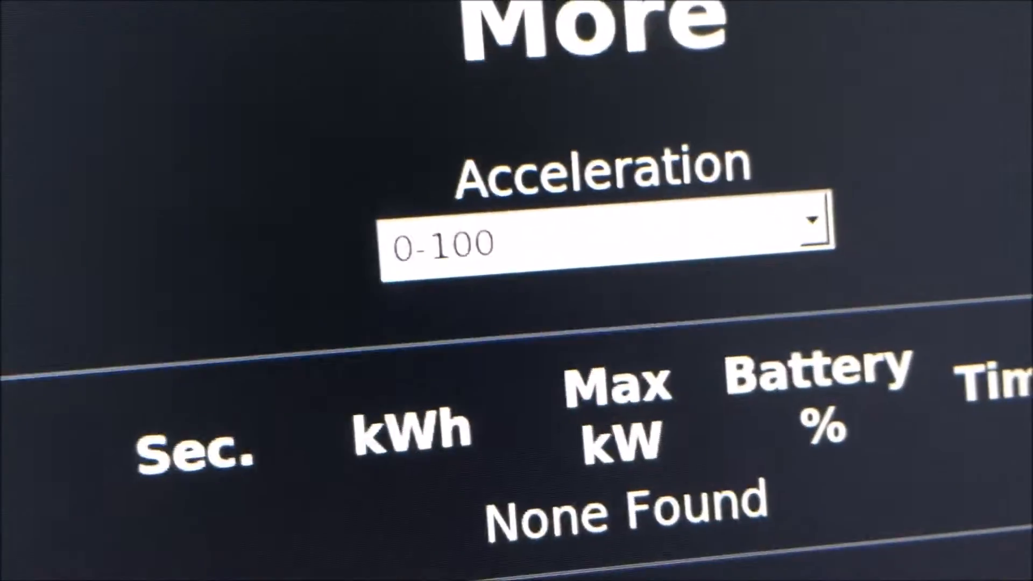
pyautogui.scroll(-3)
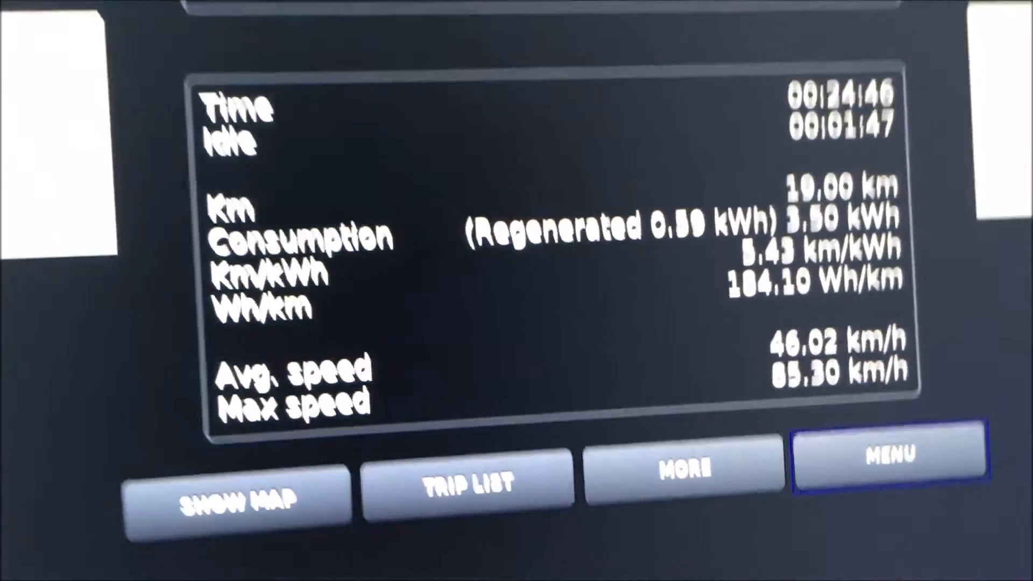
pyautogui.click(891, 453)
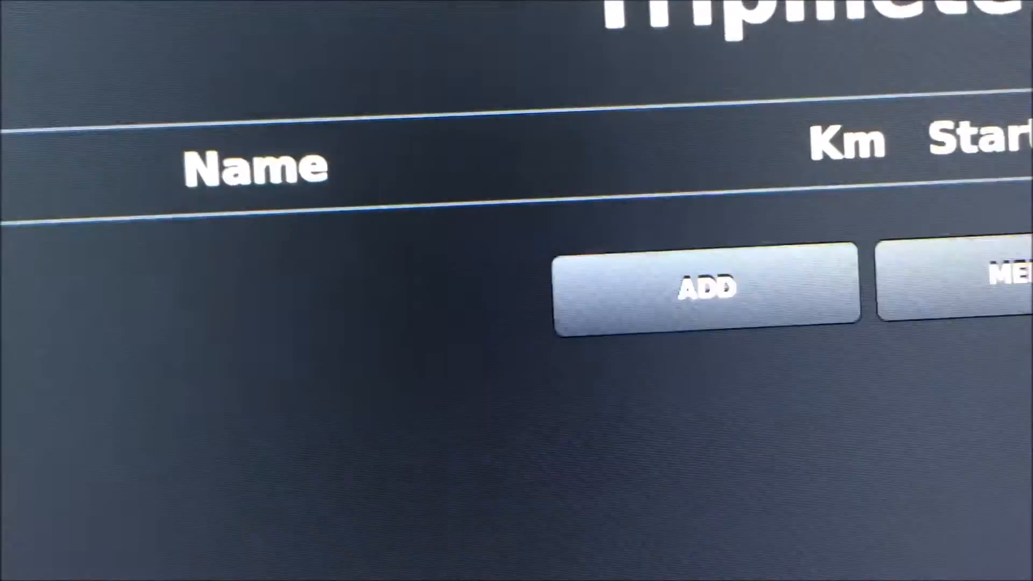
# - Use ADD on the empty trip meter page
pyautogui.click(708, 289)
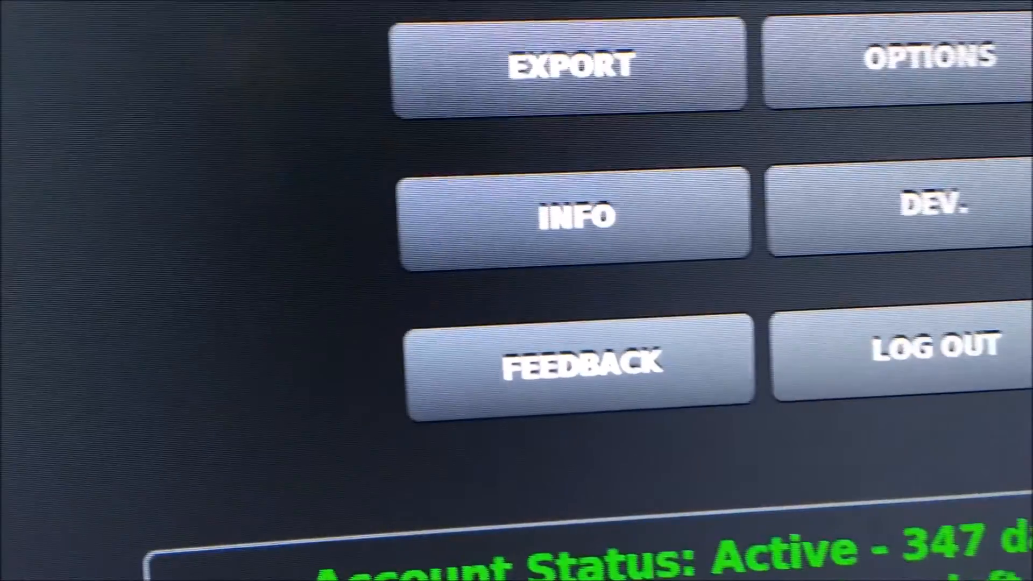
# - Go from the main menu to the app's Settings page
pyautogui.click(923, 63)
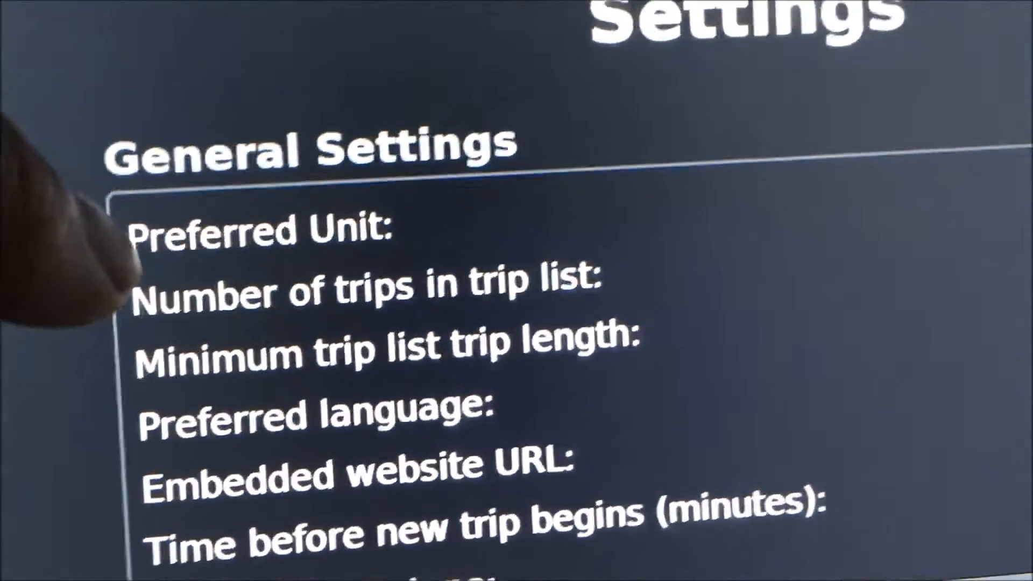
# - Browse the general settings, personal settings and trip list categories on the Settings page
pyautogui.scroll(-3)
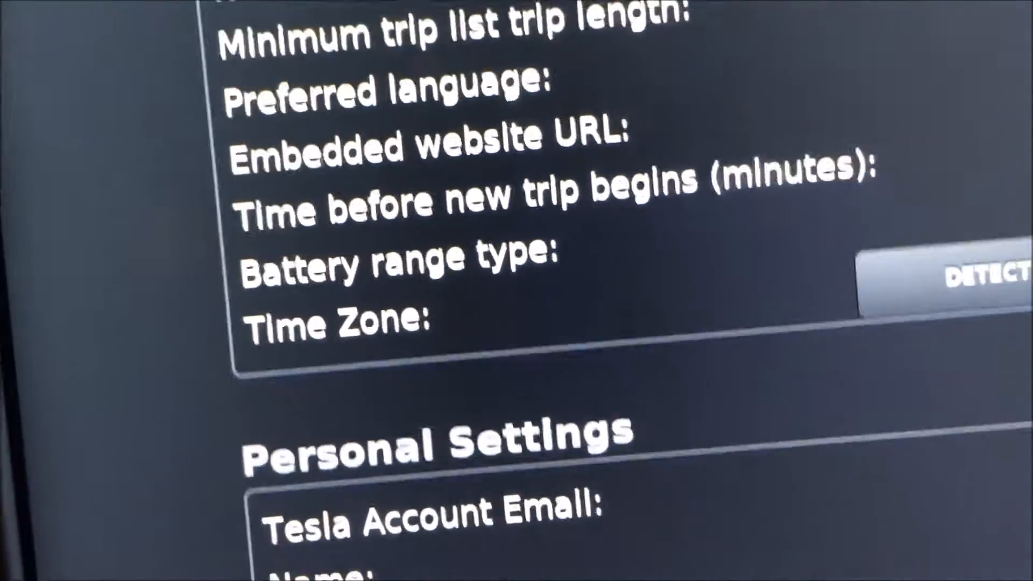
pyautogui.click(395, 92)
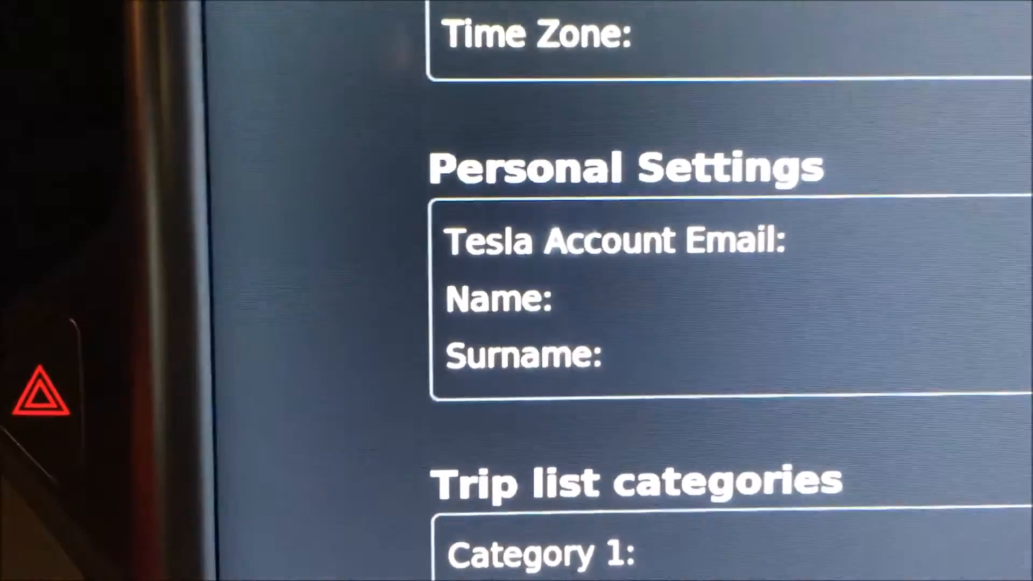
pyautogui.scroll(3)
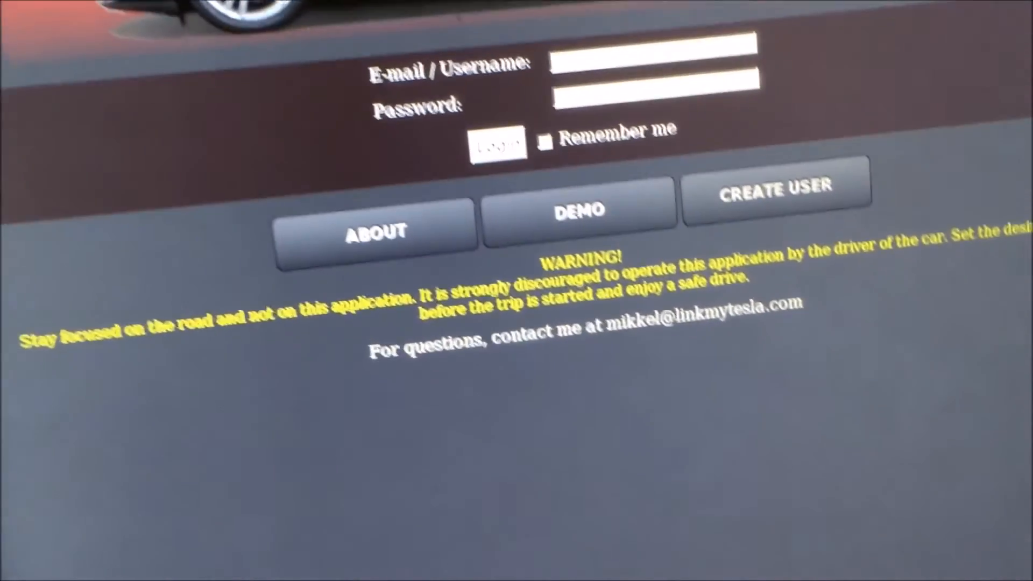
# - From the login page, bring up the create-user sign-up form
pyautogui.scroll(-3)
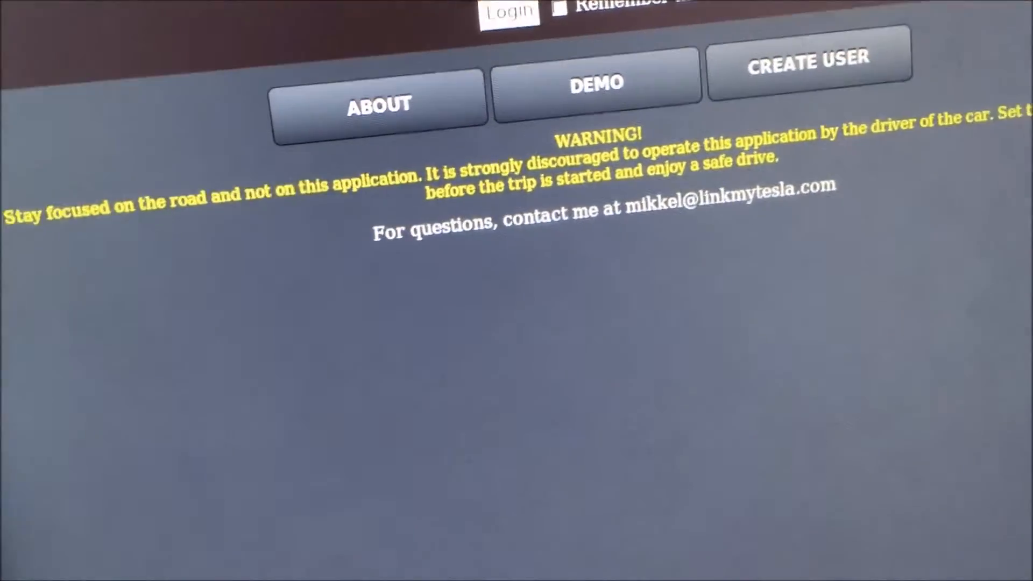
pyautogui.click(809, 61)
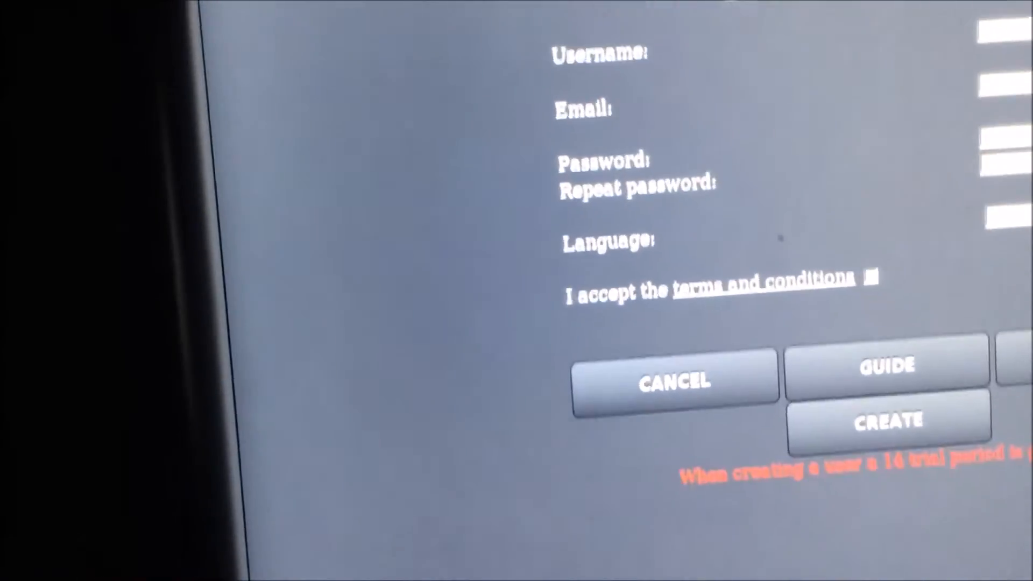